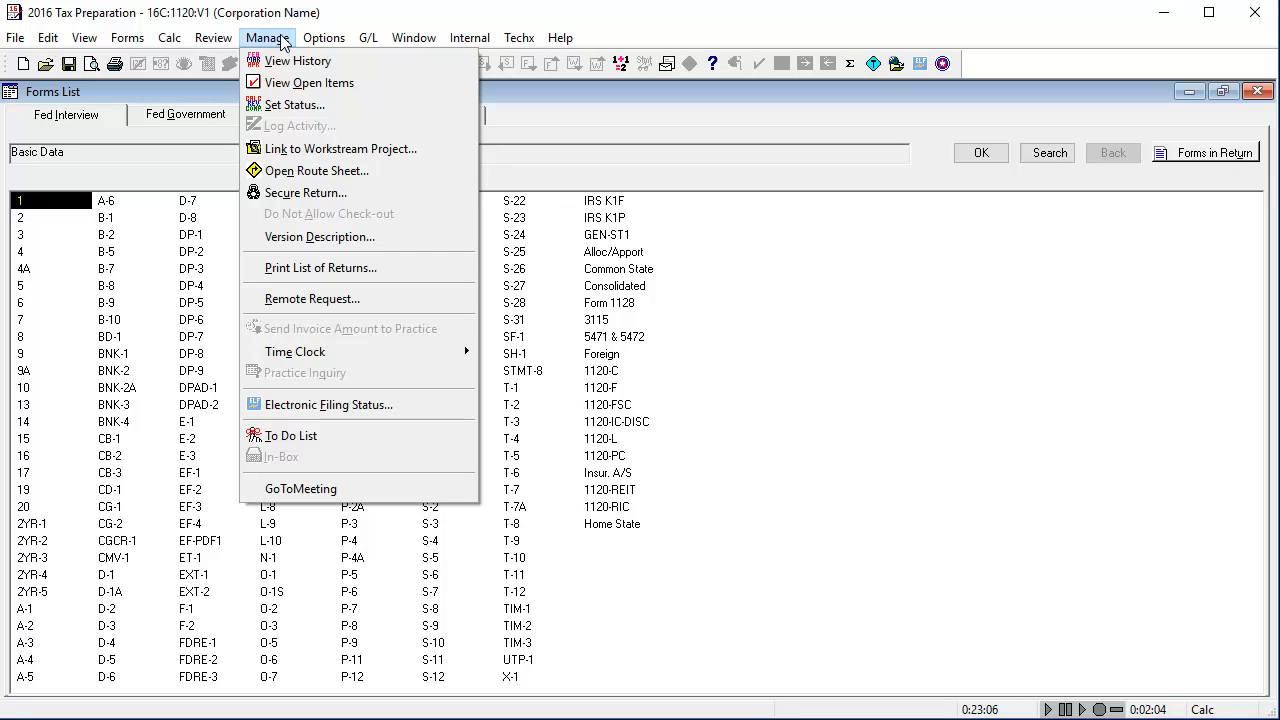
# Bring up Edit Version Description for version 1 of the 1120 return via Manage > Version Description
pyautogui.click(320, 236)
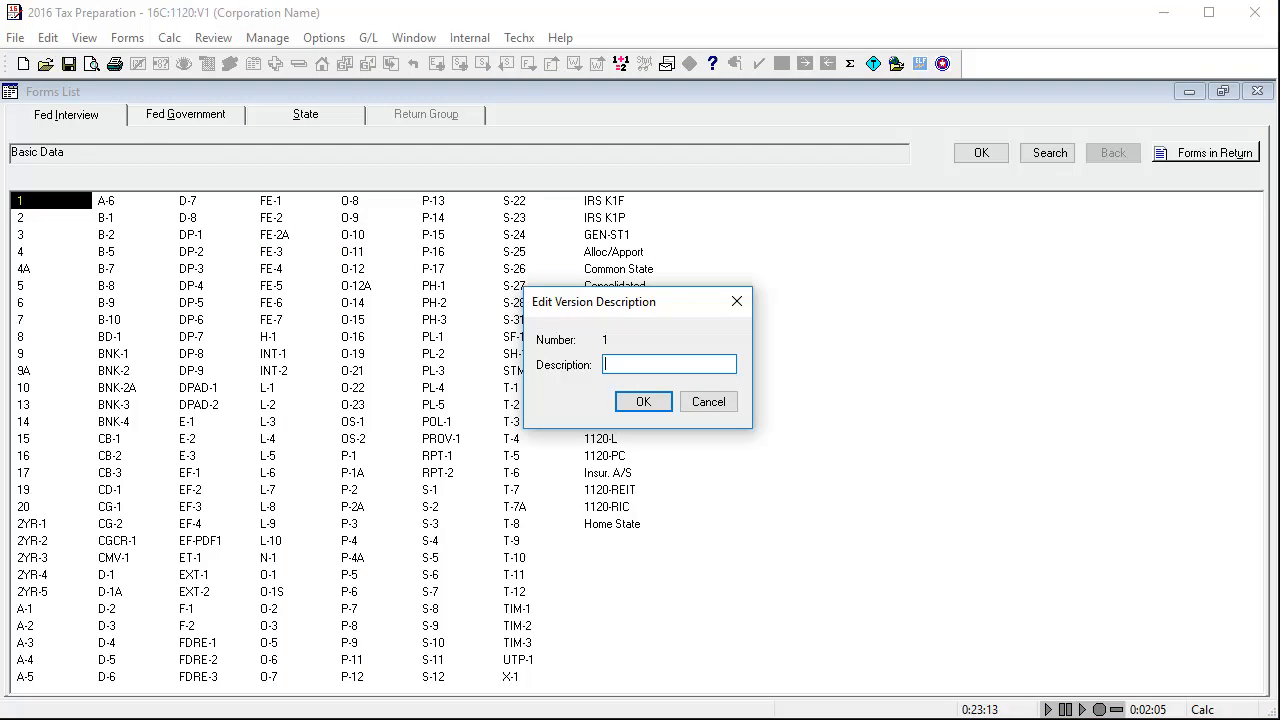